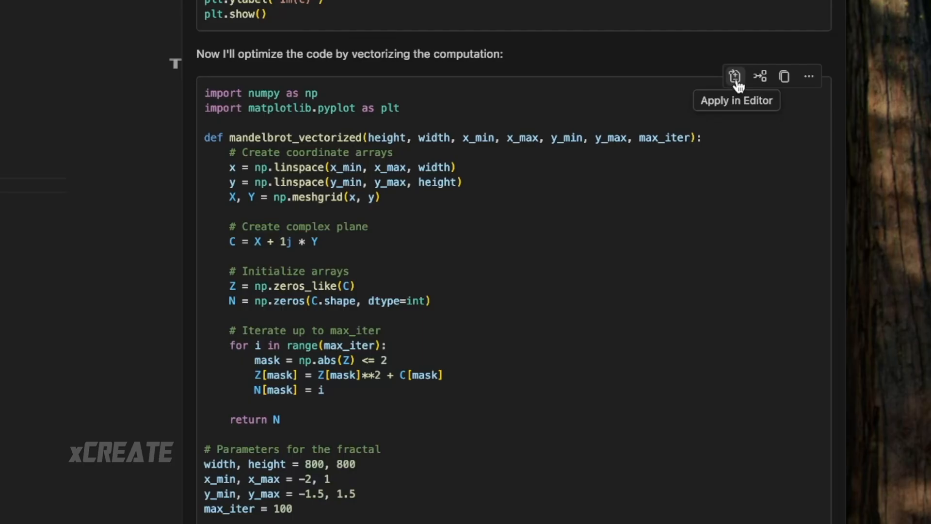
{"action": "left_click", "coordinate": [733, 77]}
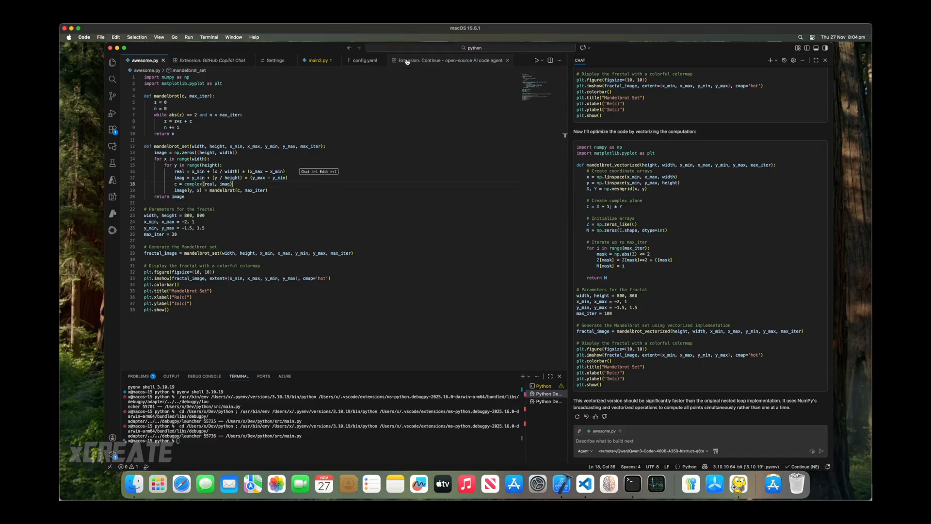